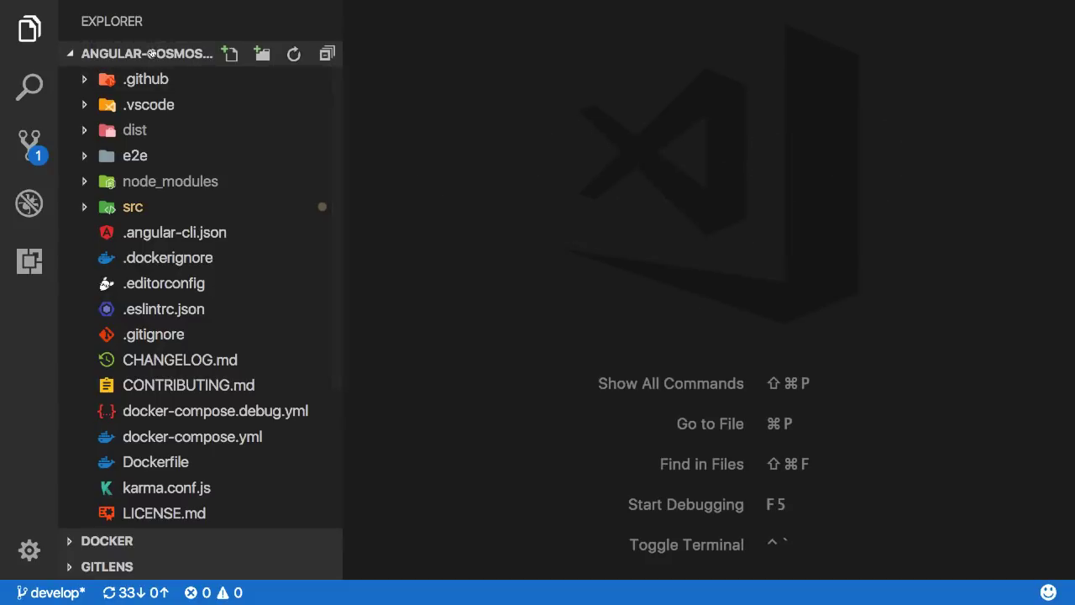
{"action": "mouse_move", "coordinate": [147, 53]}
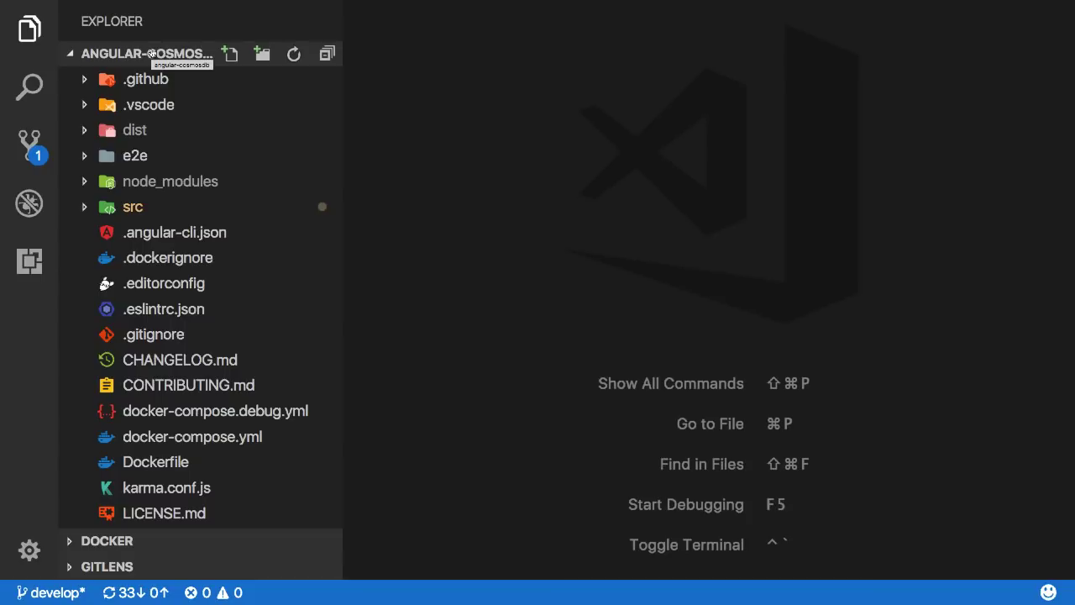
Add the simple-node-server folder from _repos to the workspace via Add Folder to Workspace
{"action": "key", "text": "shift+cmd+p"}
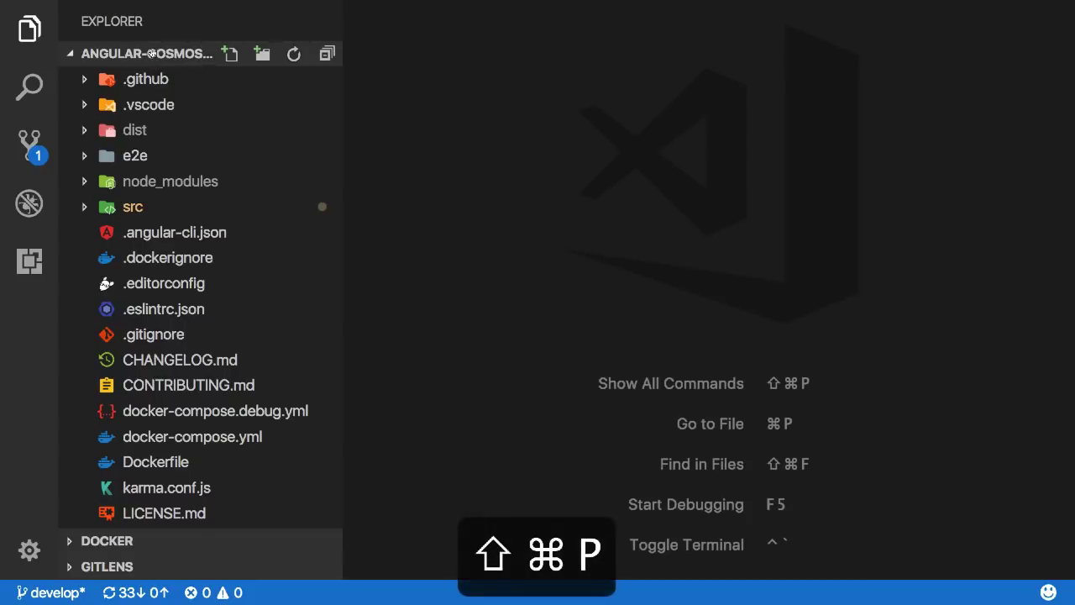
{"action": "type", "text": "add"}
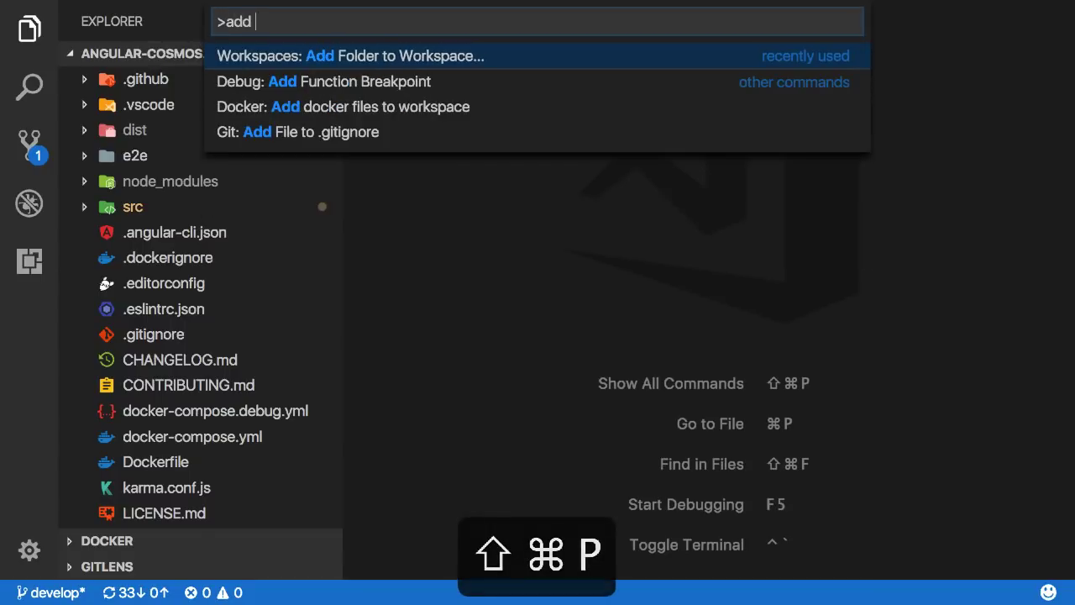
{"action": "type", "text": "fold"}
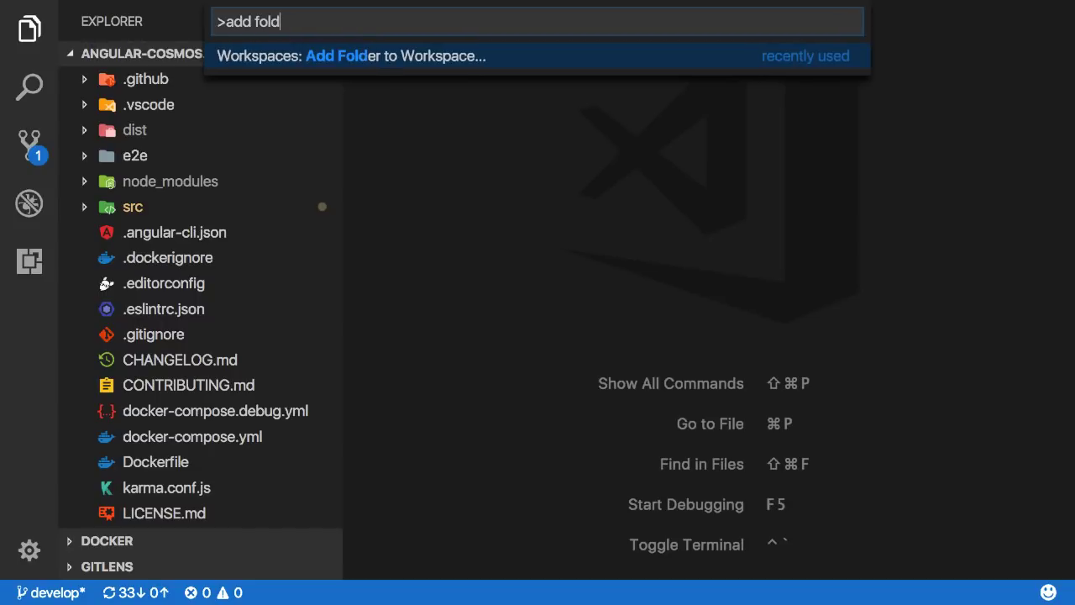
{"action": "key", "text": "Escape"}
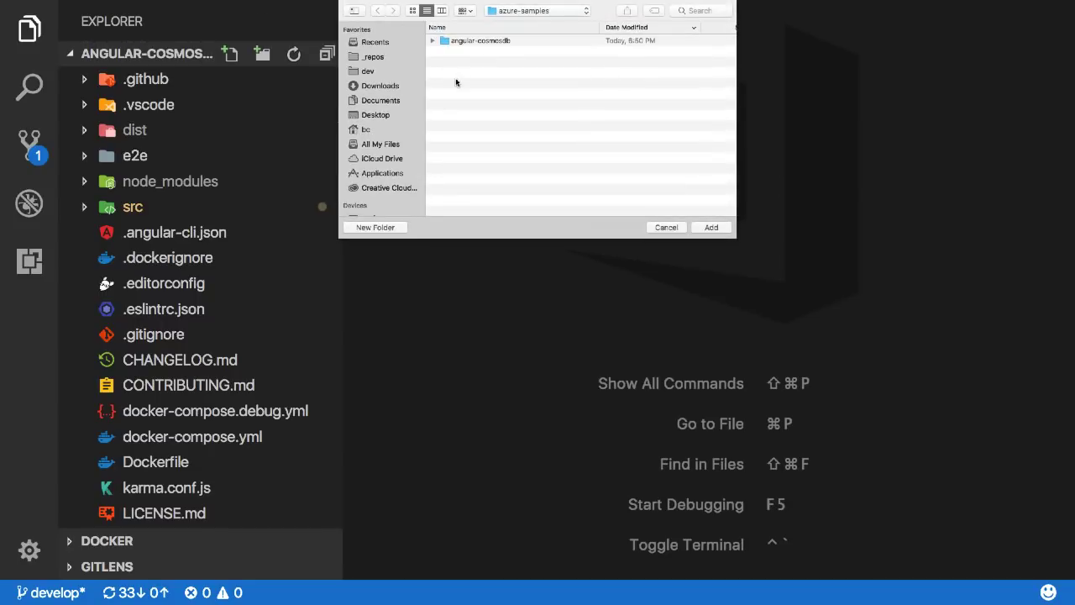
{"action": "left_click", "coordinate": [373, 56]}
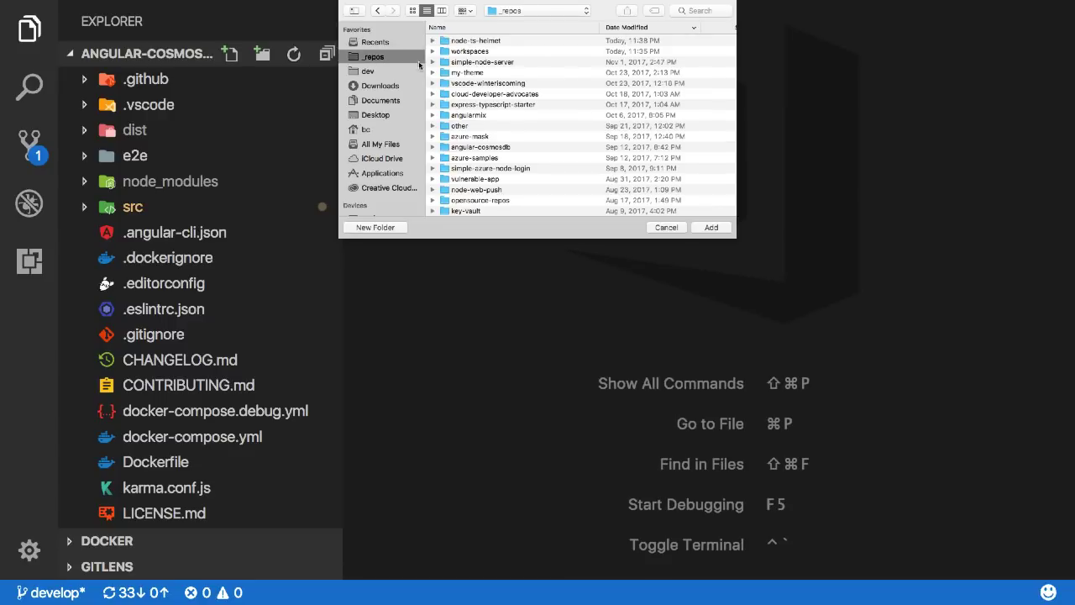
{"action": "left_click", "coordinate": [482, 61]}
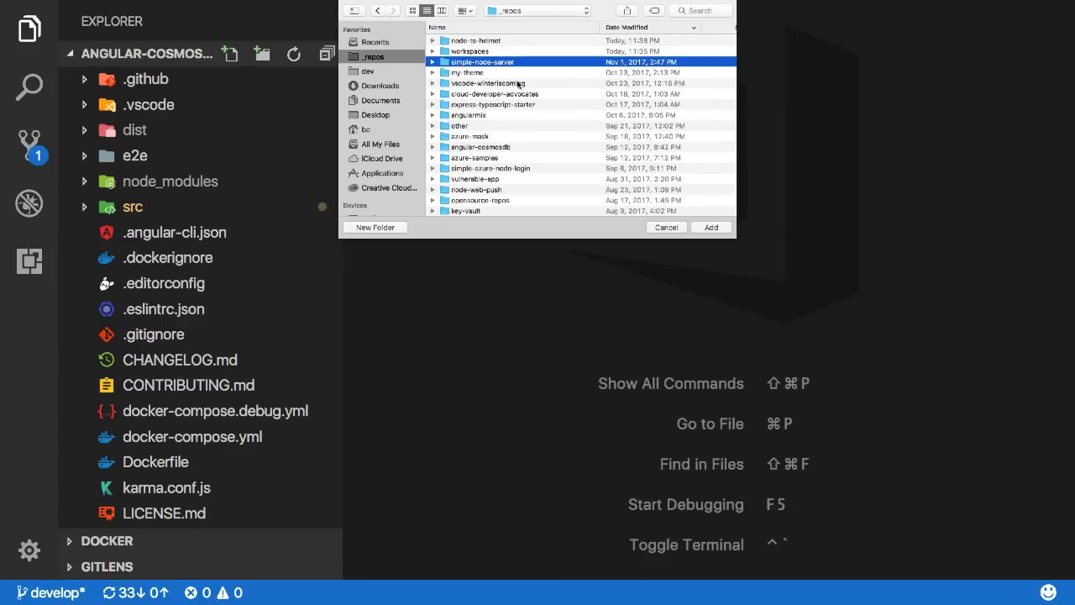
{"action": "left_click", "coordinate": [710, 227]}
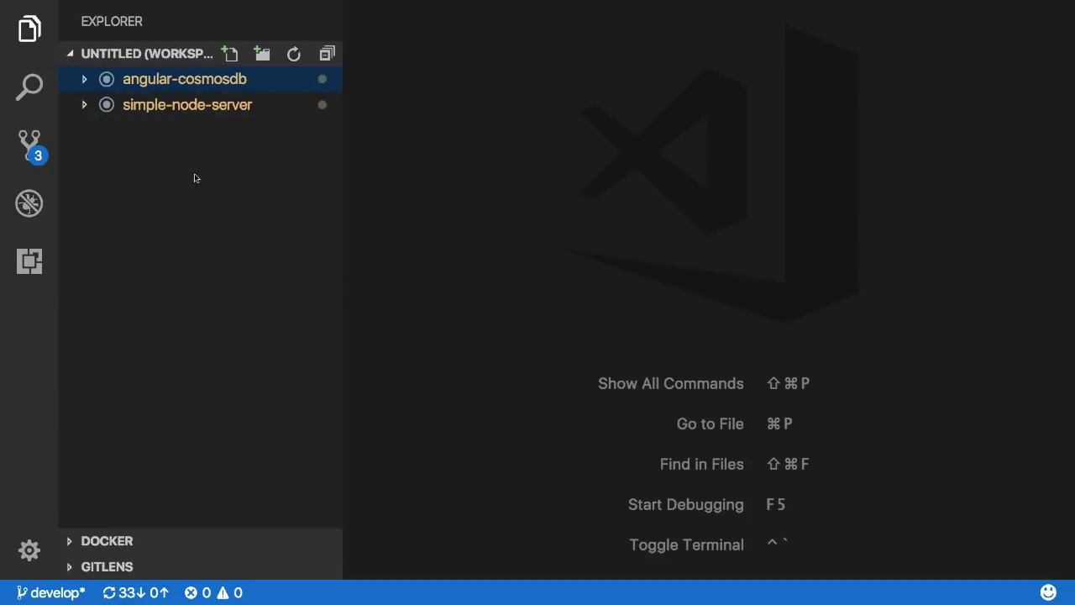
Run code-insiders --add node-ts-helmet from the integrated terminal to add a third folder
{"action": "right_click", "coordinate": [177, 172]}
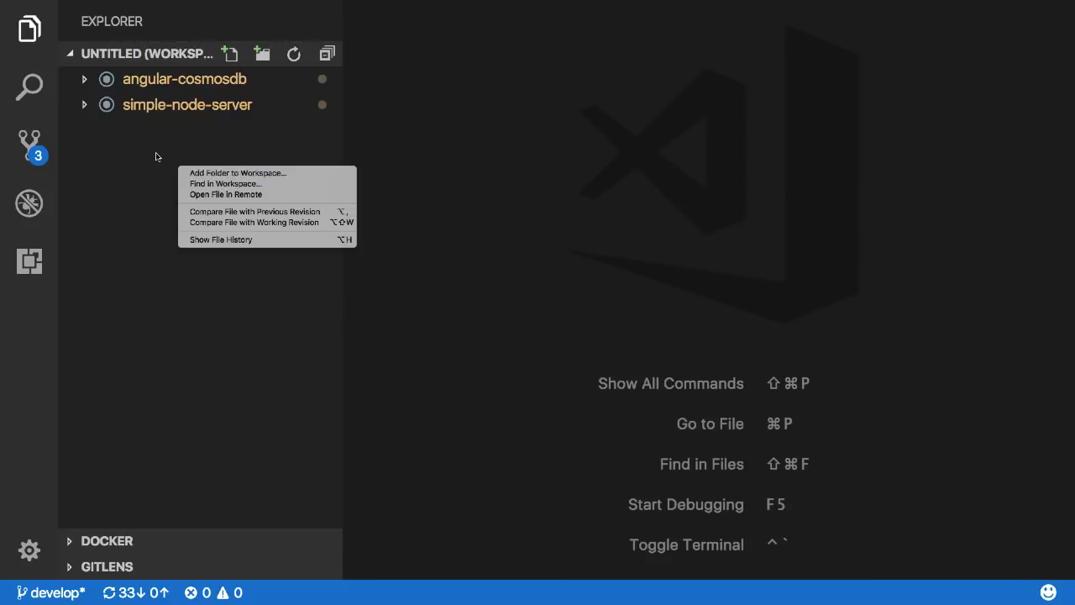
{"action": "key", "text": "cmd+j"}
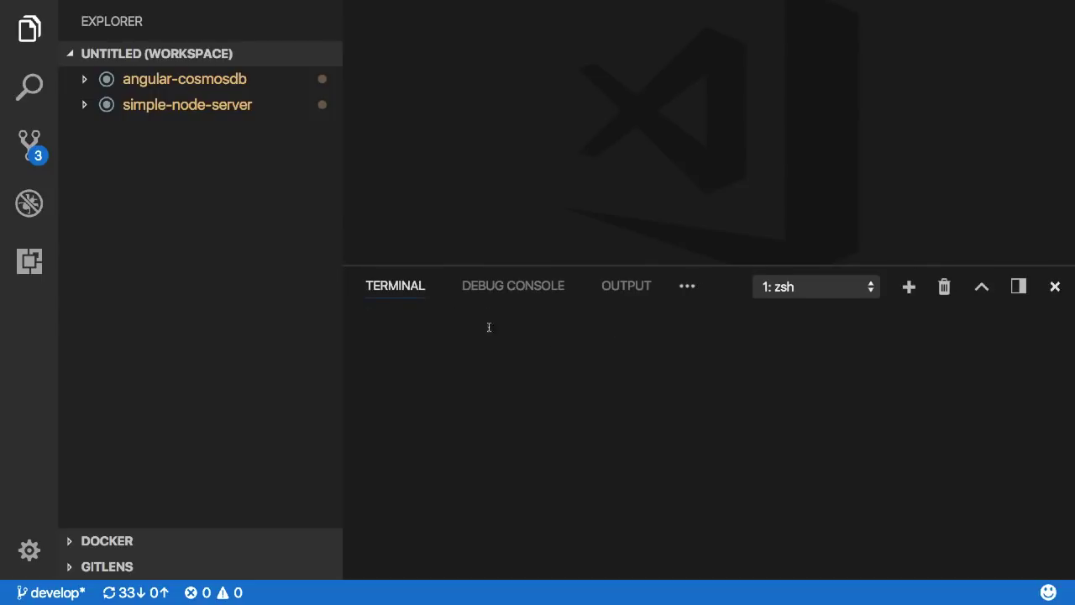
{"action": "type", "text": "code --a"}
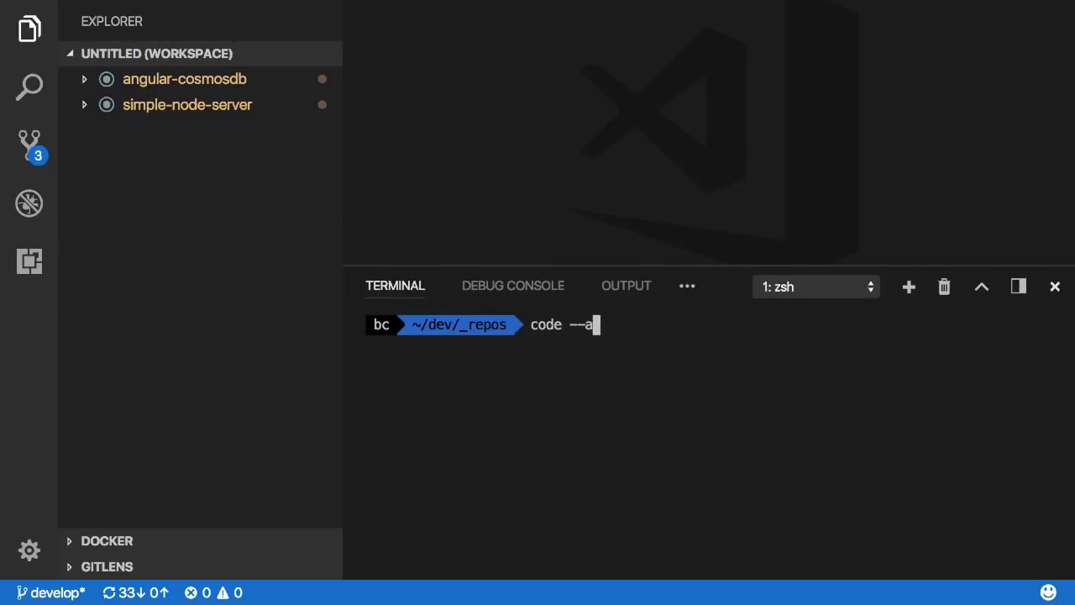
{"action": "key", "text": "ctrl+c"}
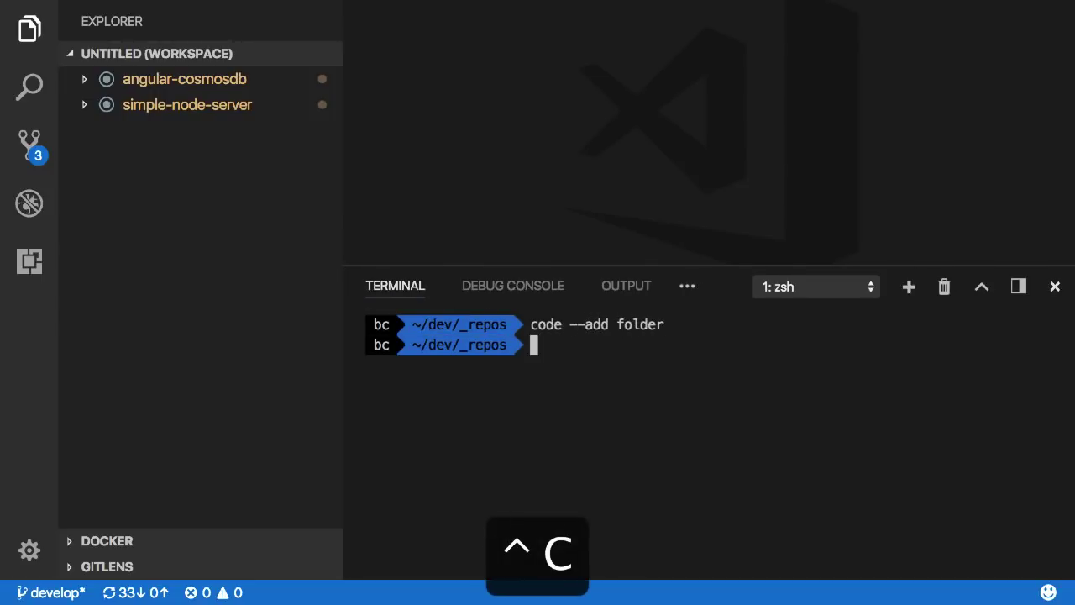
{"action": "type", "text": "code-insiders --add node-ts-helmet"}
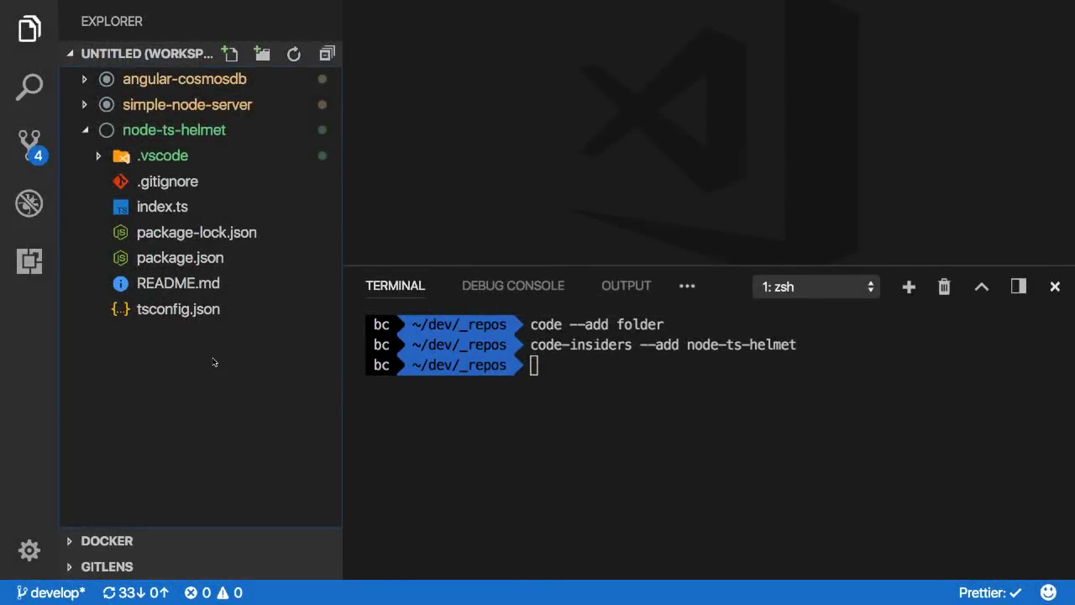
Save the workspace as vs-code-demo using Save Workspace As from the Command Palette
{"action": "key", "text": "shift+cmd+p"}
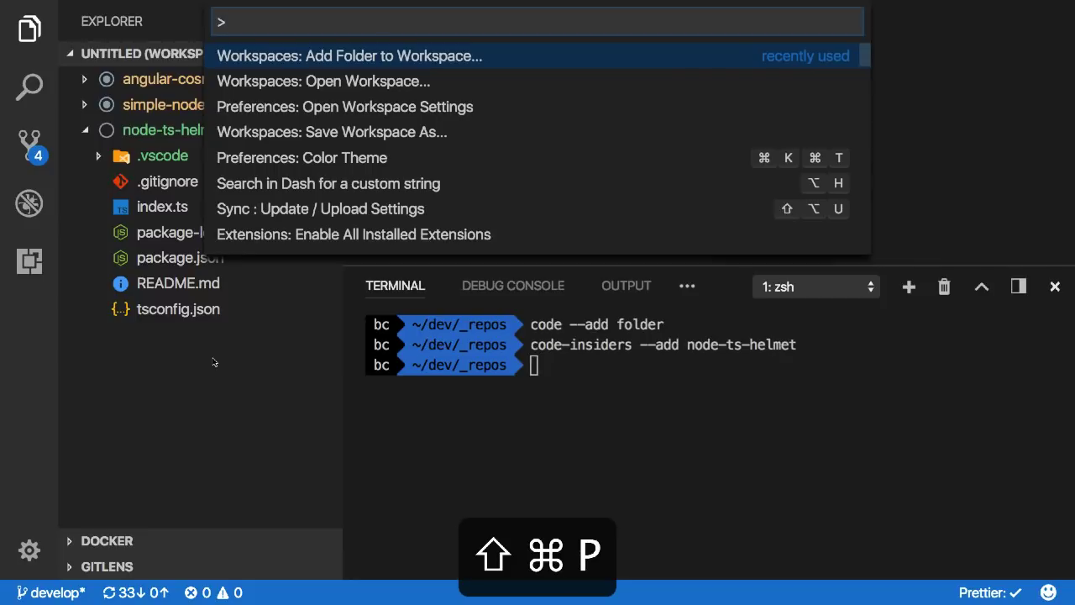
{"action": "type", "text": "save works"}
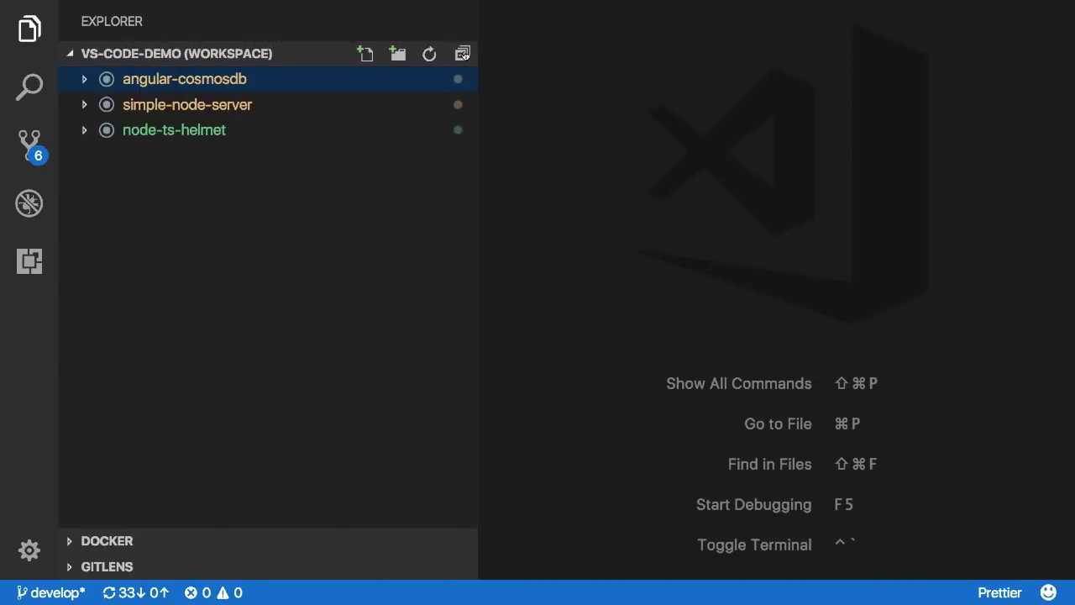
{"action": "type", "text": "op"}
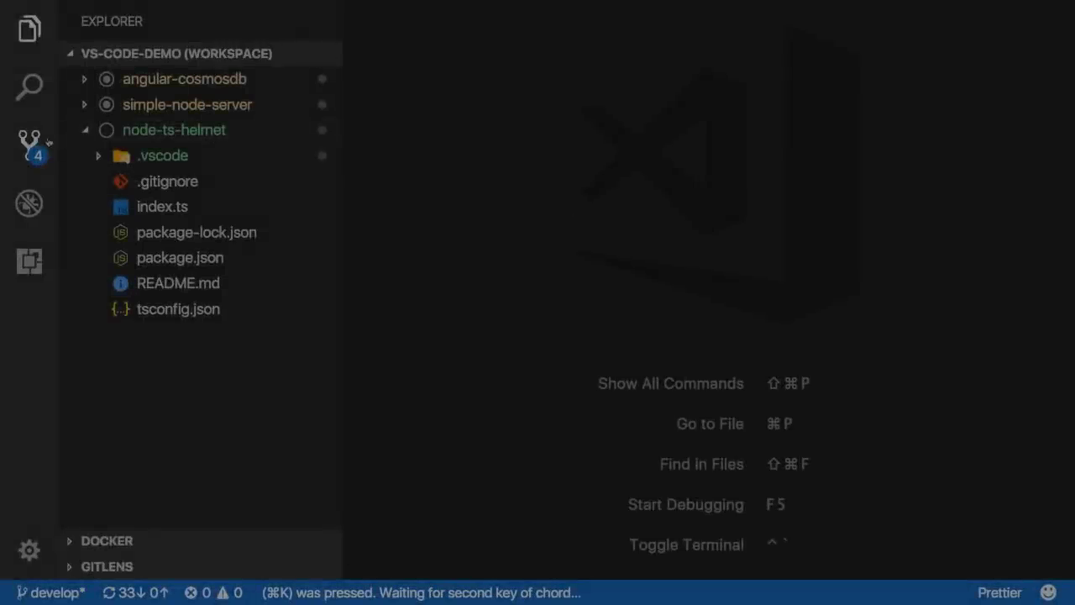
View angular-cosmosdb's pending change in app.component.ts as a diff, then close it
{"action": "left_click", "coordinate": [29, 143]}
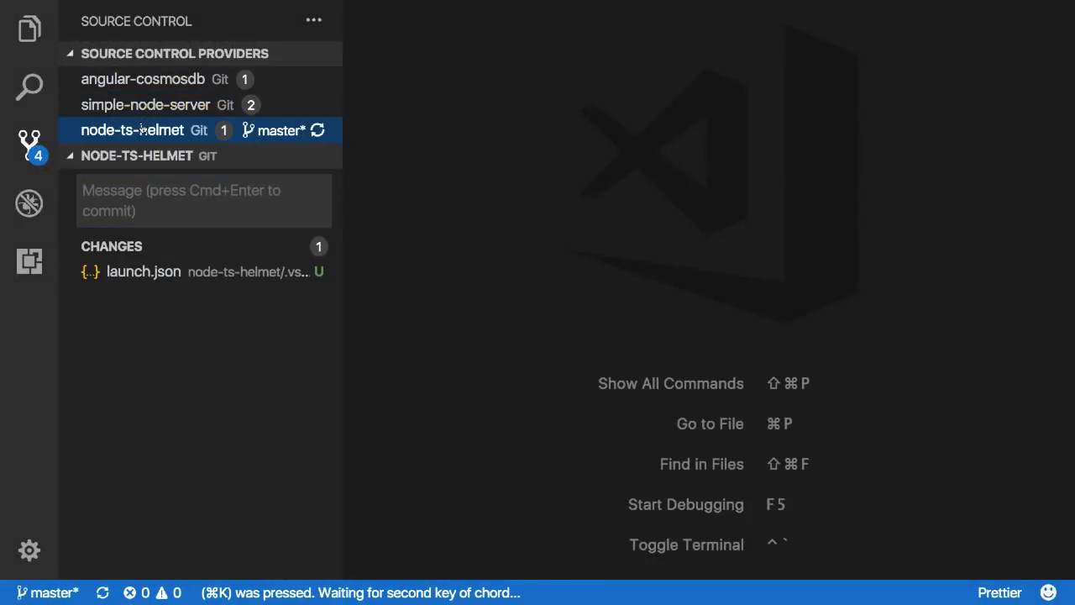
{"action": "mouse_move", "coordinate": [176, 136]}
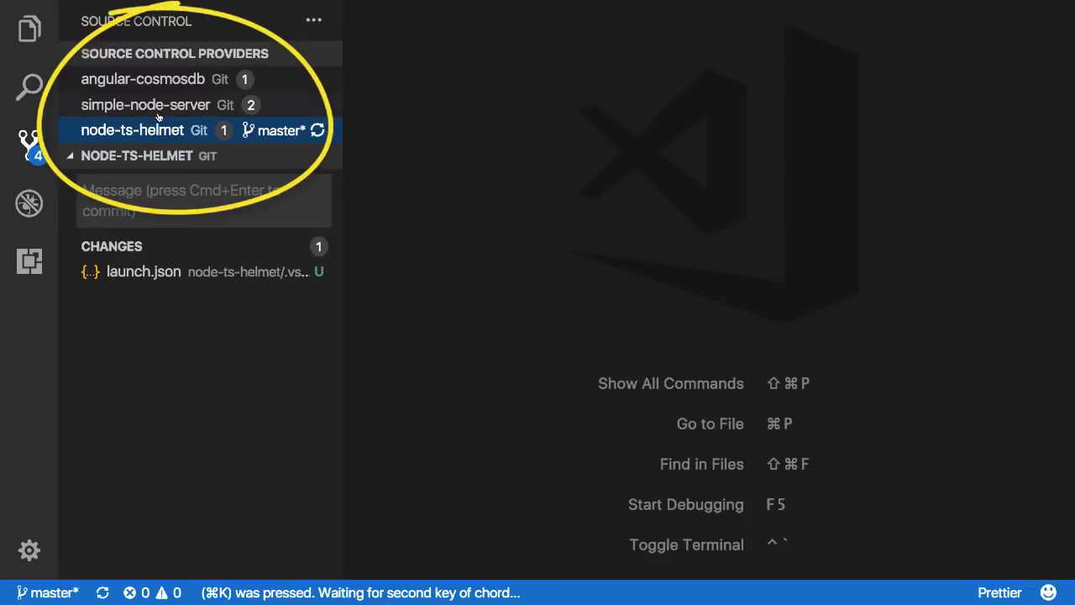
{"action": "left_click", "coordinate": [143, 79]}
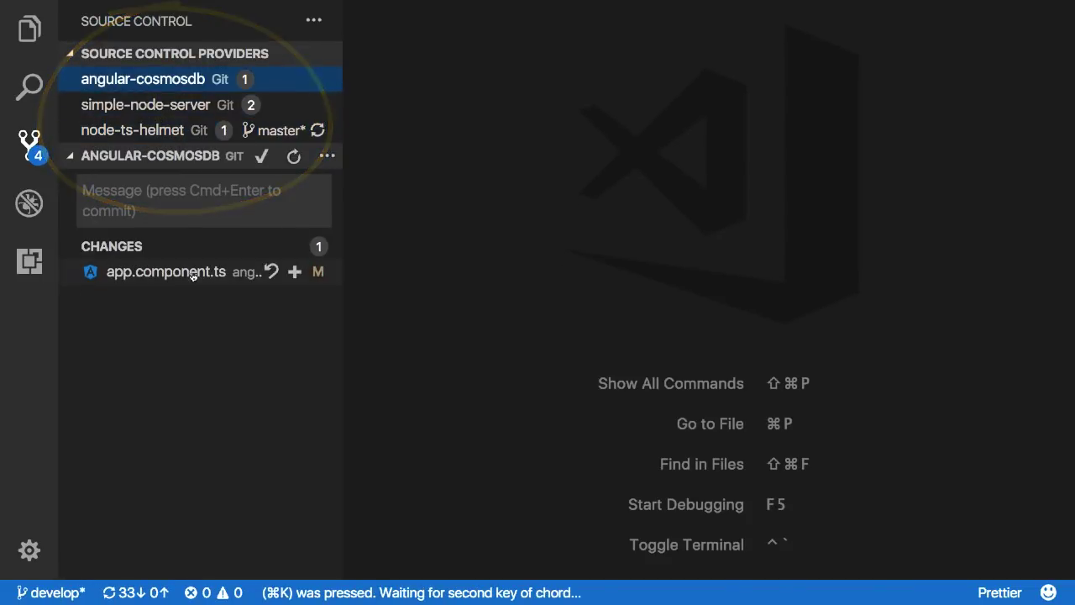
{"action": "left_click", "coordinate": [326, 156]}
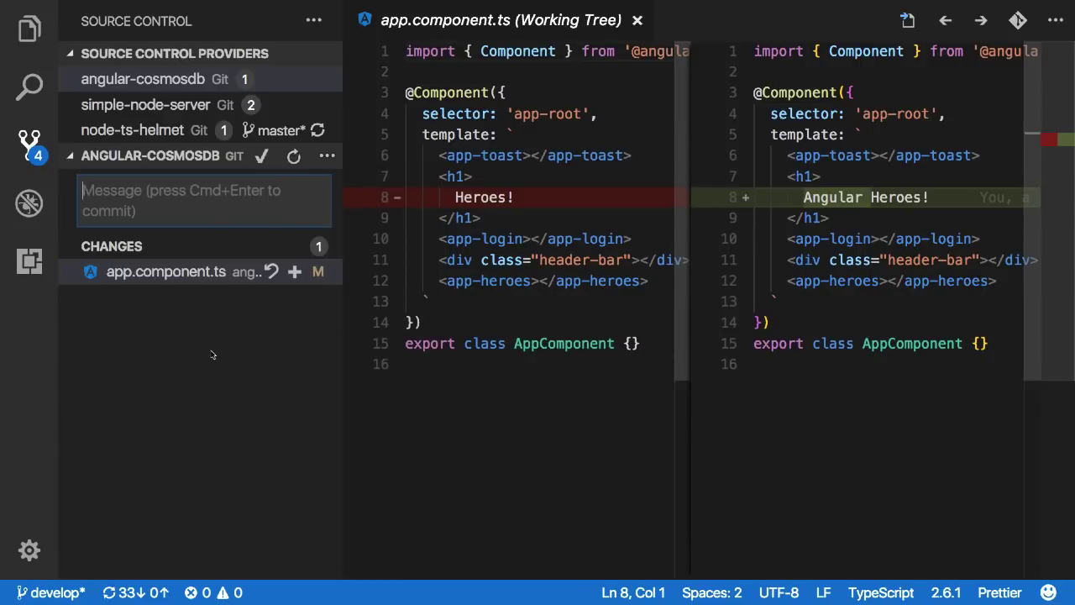
{"action": "key", "text": "cmd+k"}
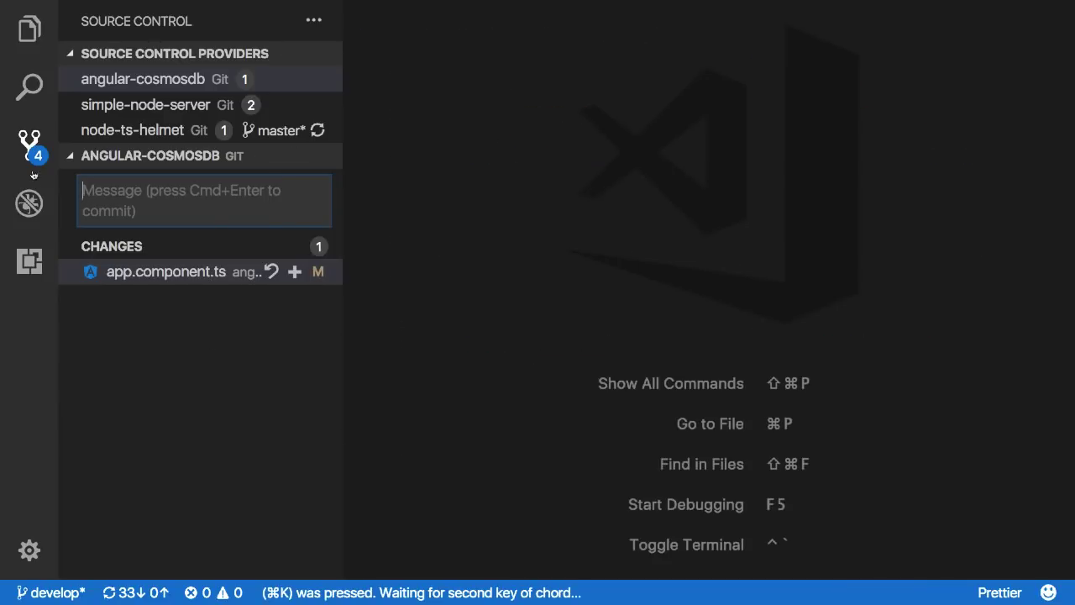
In the Debug view, list launch configurations from all three workspace folders
{"action": "left_click", "coordinate": [29, 204]}
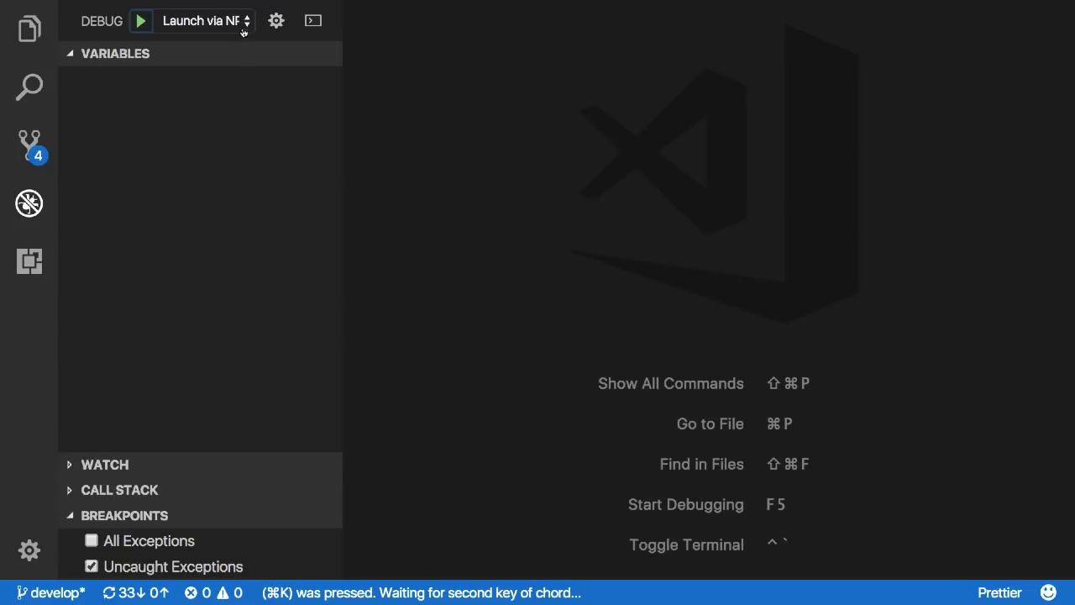
{"action": "left_click", "coordinate": [206, 20]}
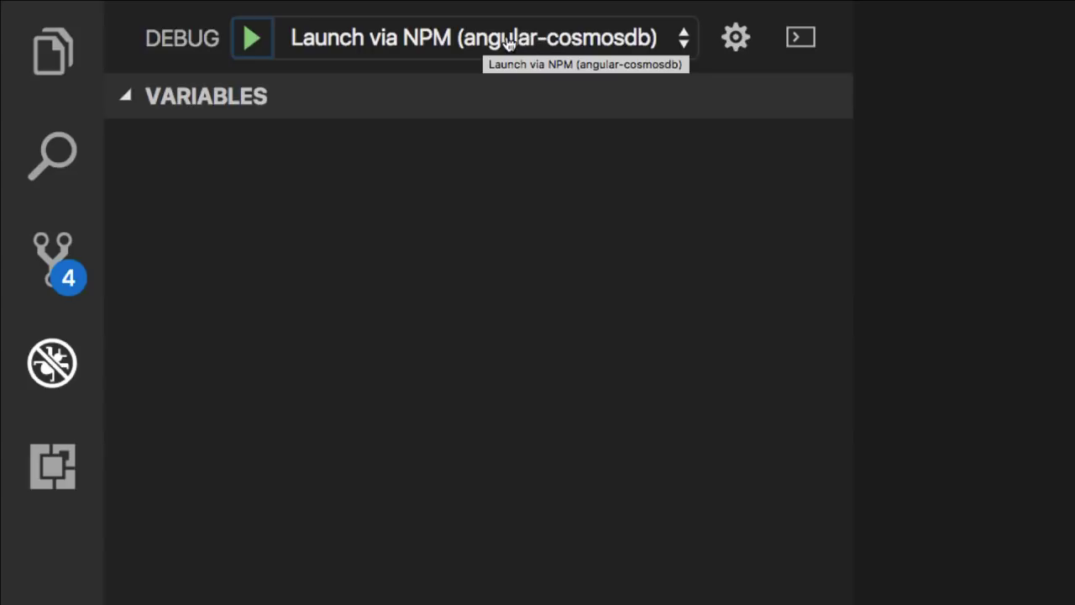
{"action": "left_click", "coordinate": [474, 37]}
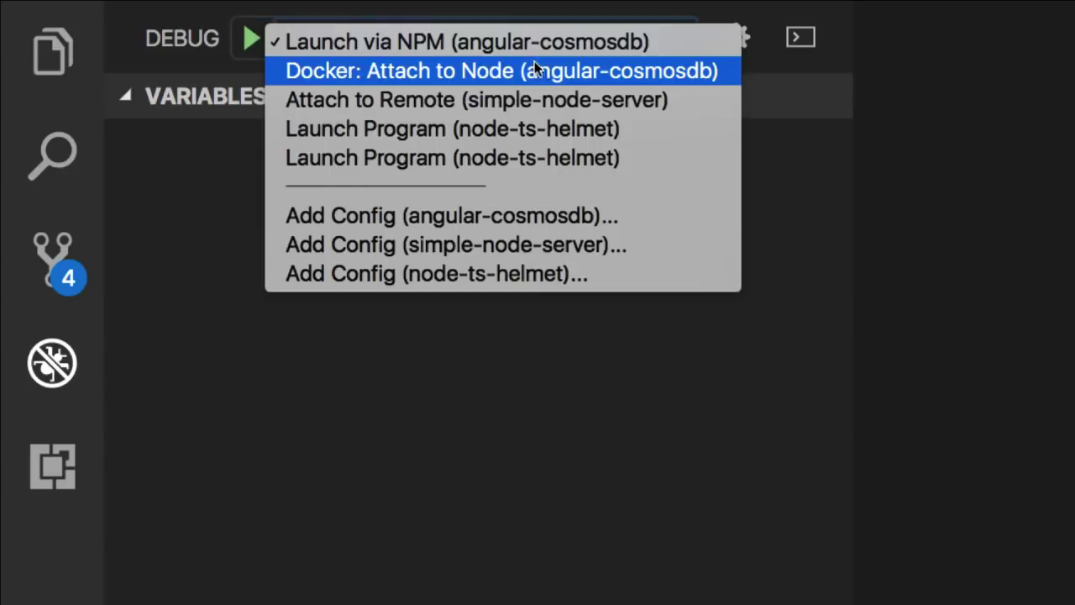
{"action": "mouse_move", "coordinate": [634, 131]}
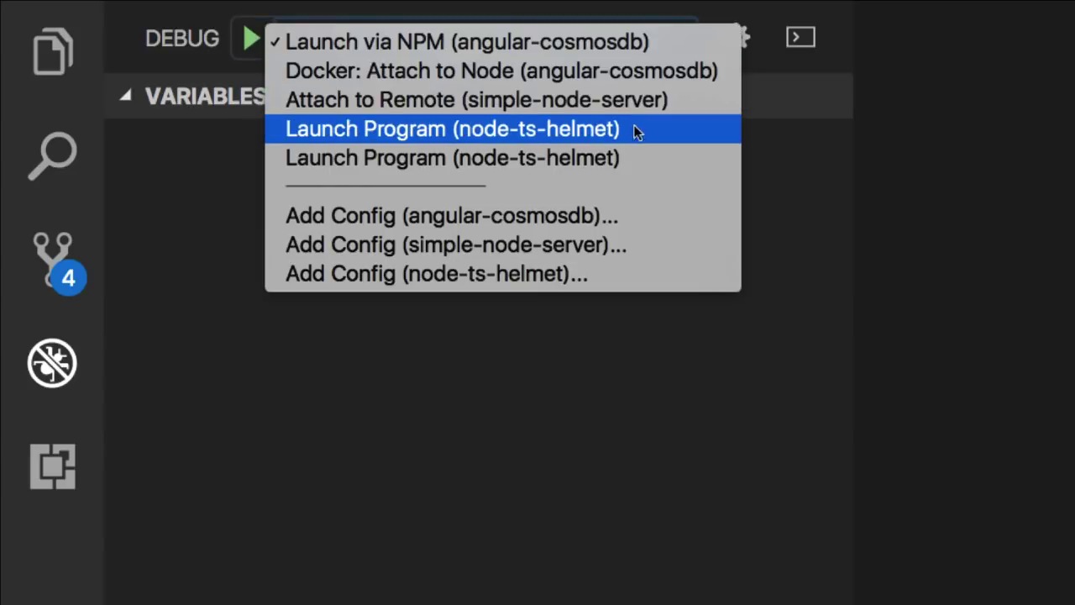
{"action": "mouse_move", "coordinate": [643, 158]}
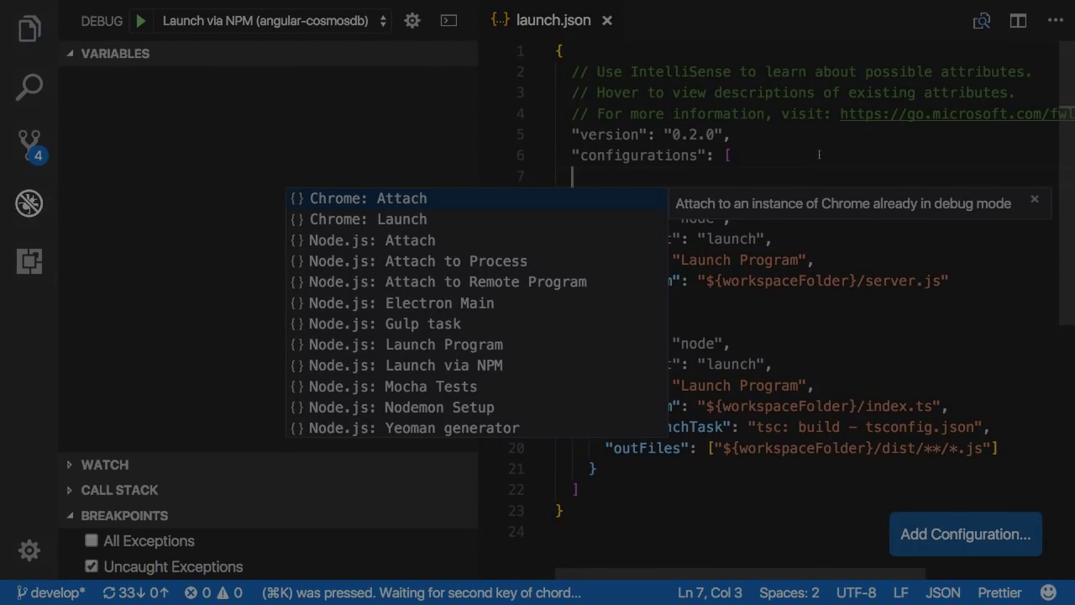
Quick-open package files and open angular-cosmosdb alone with src/client/app expanded
{"action": "key", "text": "cmd+p"}
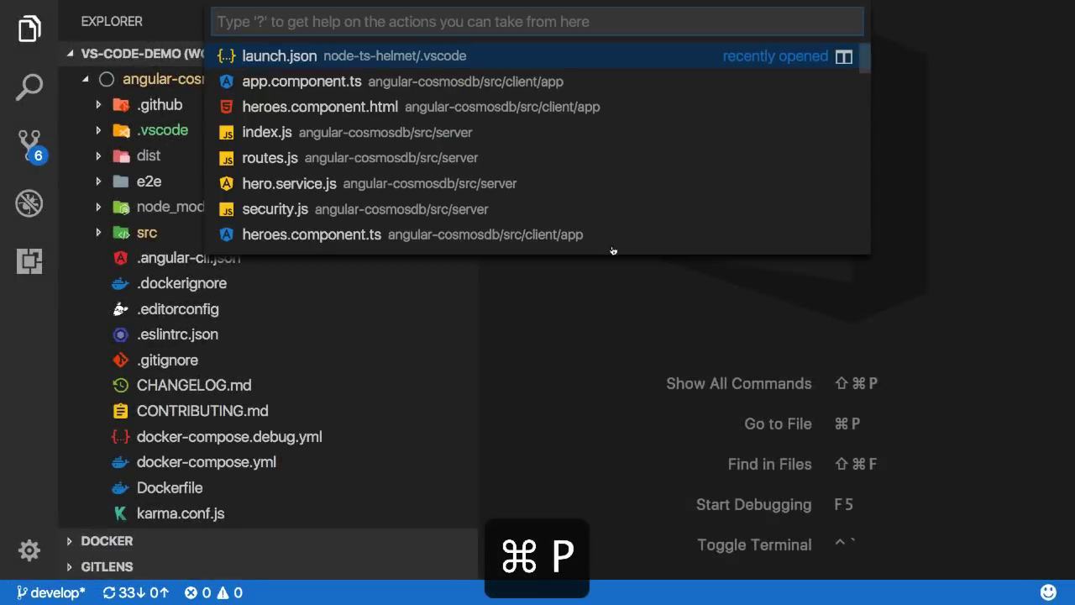
{"action": "type", "text": "packag"}
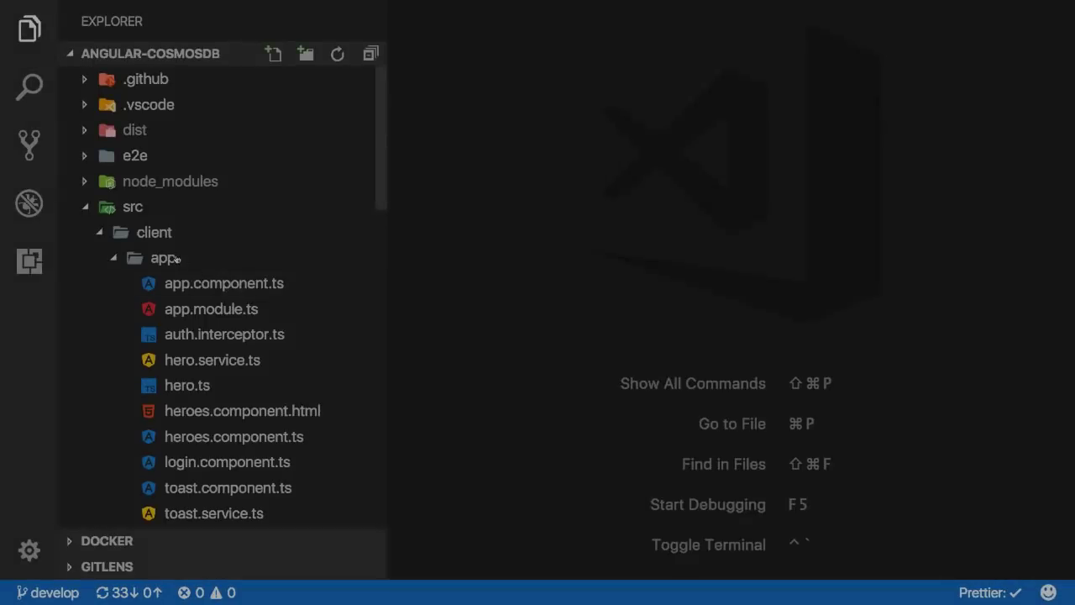
Create app.html and change the app.component.ts h1 to 'Angular Heroes!', starting an h2
{"action": "type", "text": "ap"}
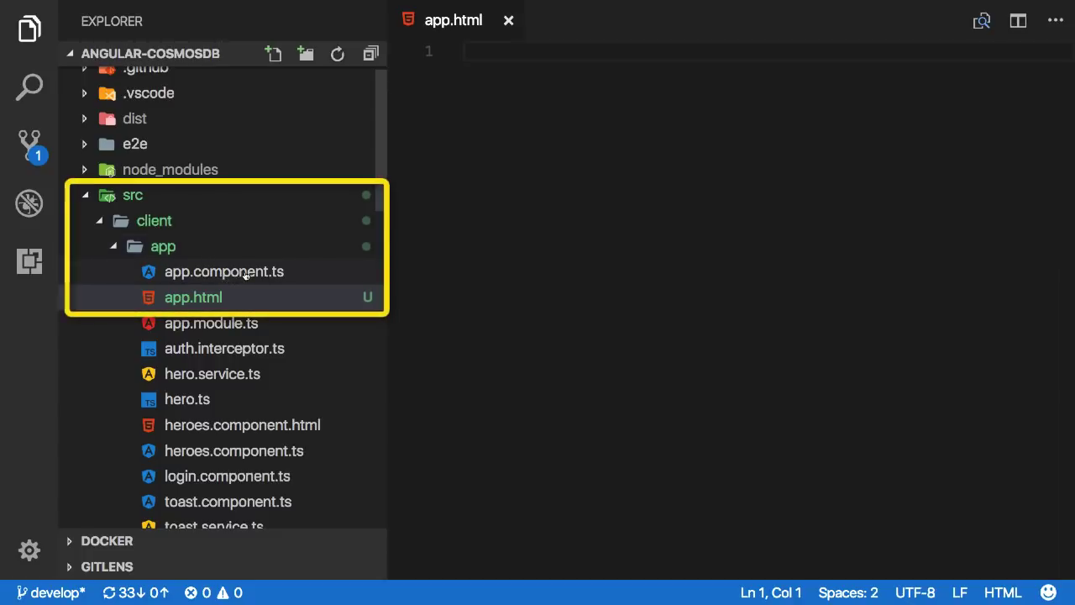
{"action": "left_click", "coordinate": [223, 271]}
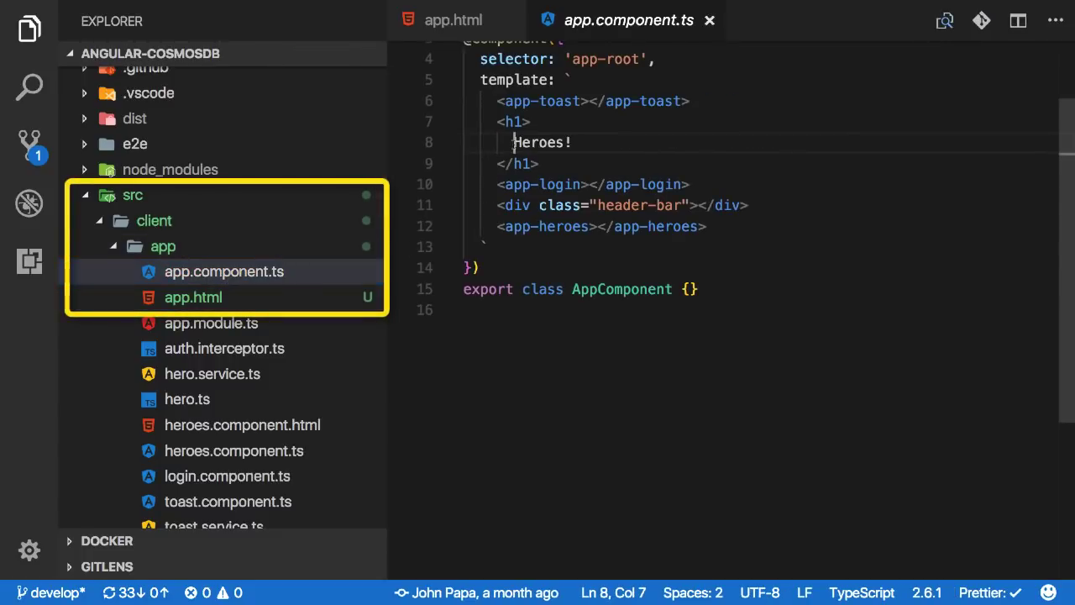
{"action": "type", "text": "Angular"}
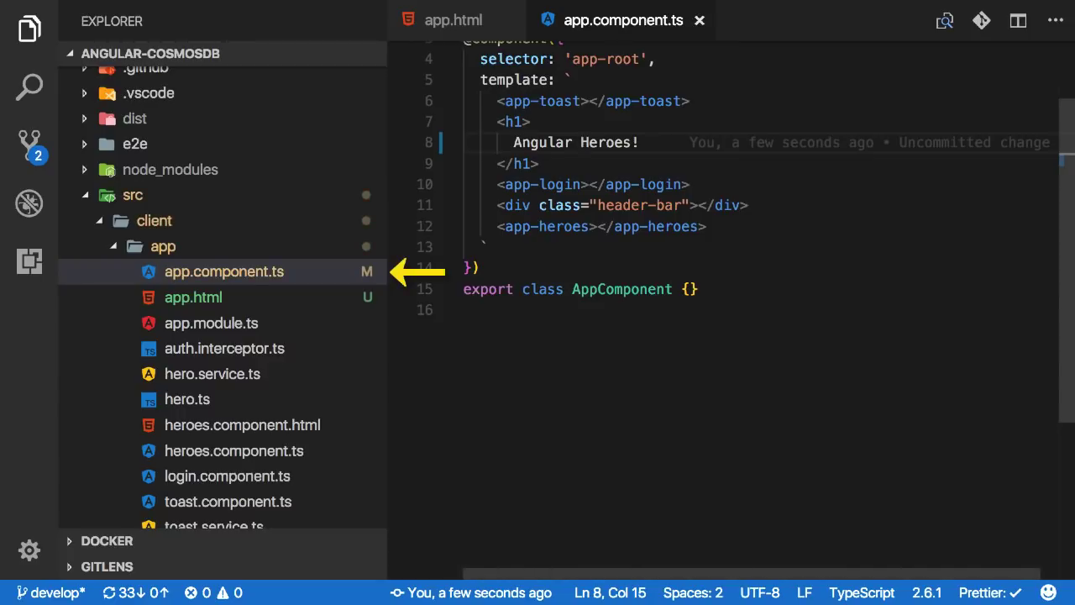
{"action": "type", "text": "<h2>"}
{"action": "type", "text": "Welcome"}
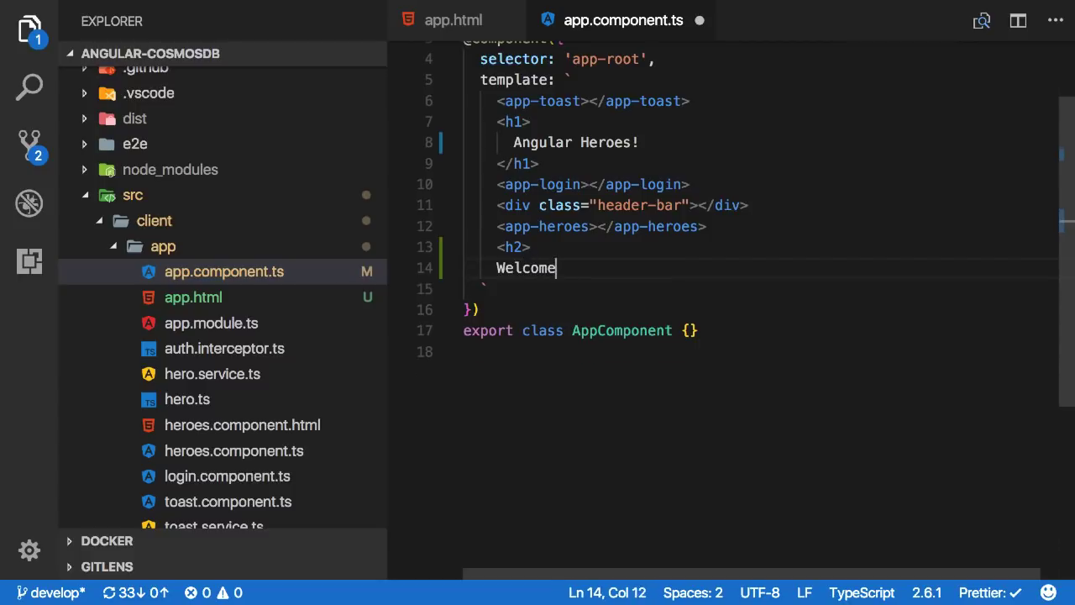
Close the Welcome h2, stage only that change, and type commit message 'welcome message'
{"action": "type", "text": "</h2>"}
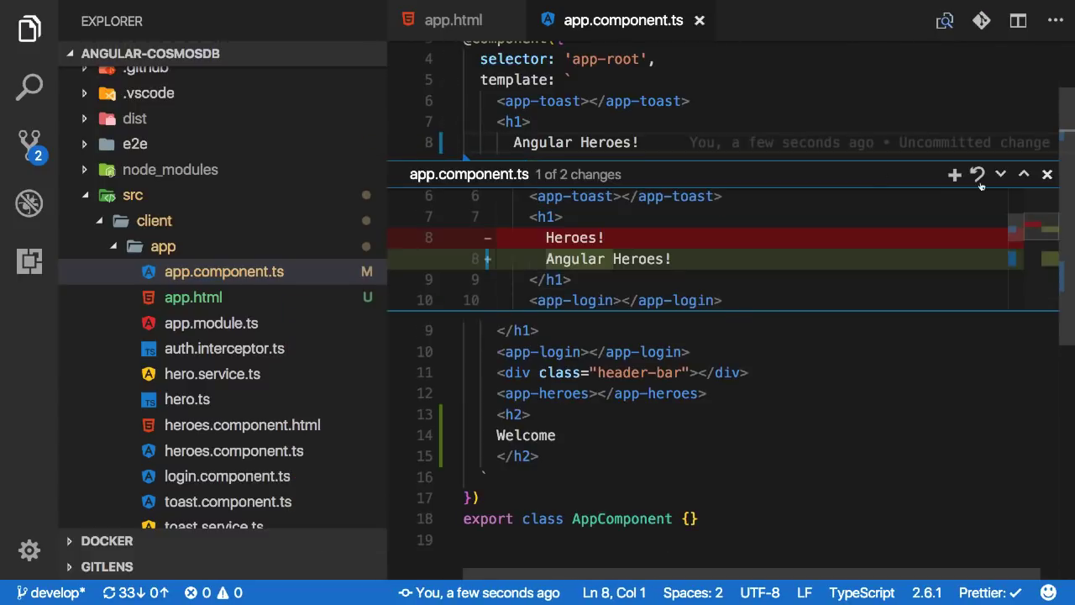
{"action": "mouse_move", "coordinate": [1000, 174]}
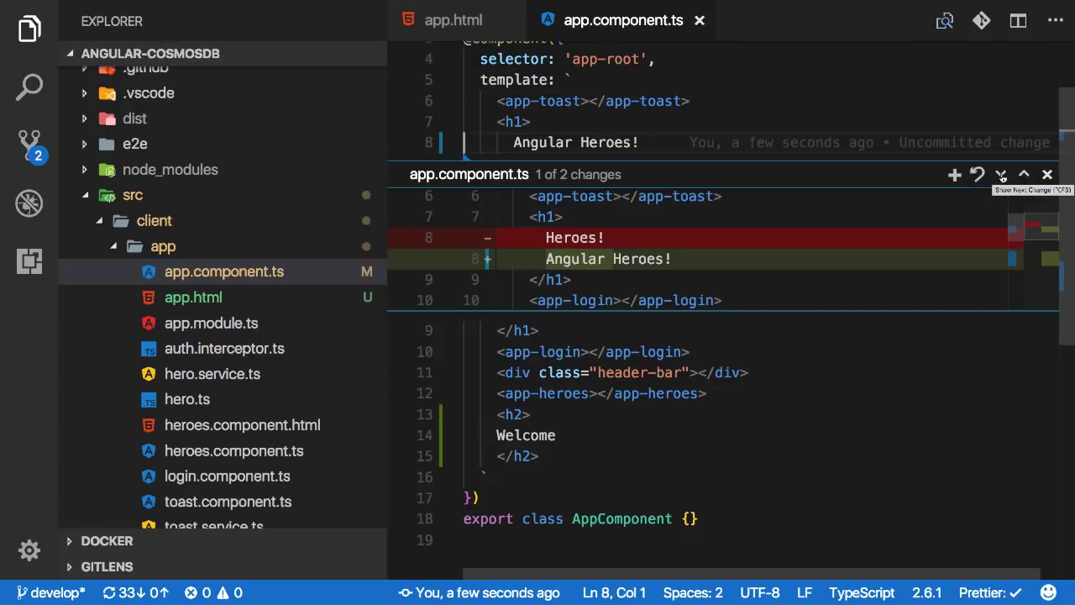
{"action": "left_click", "coordinate": [1001, 174]}
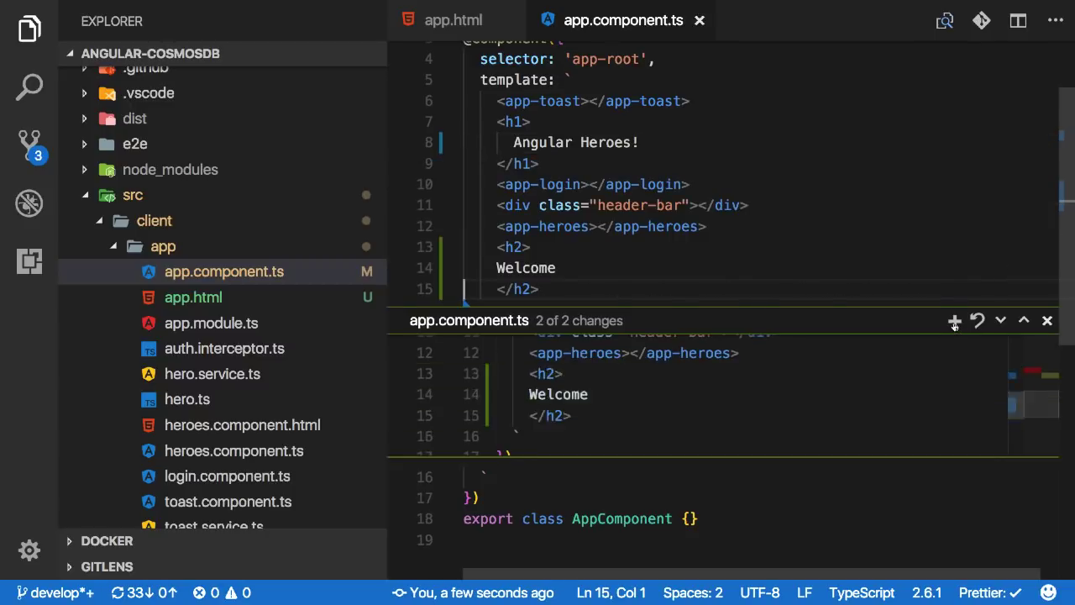
{"action": "left_click", "coordinate": [29, 147]}
{"action": "type", "text": "add"}
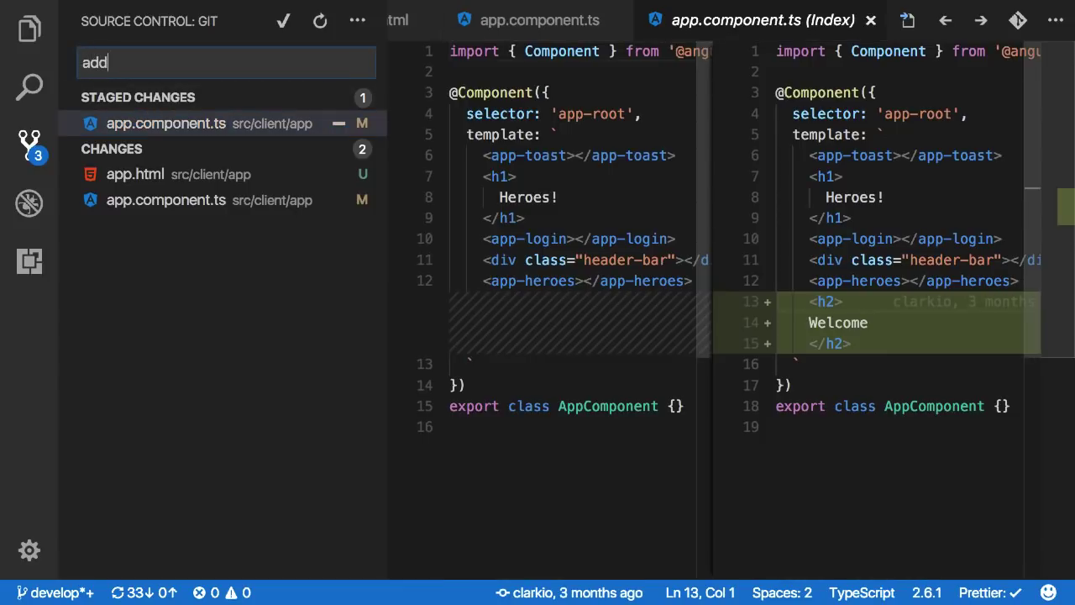
{"action": "type", "text": "welcome message"}
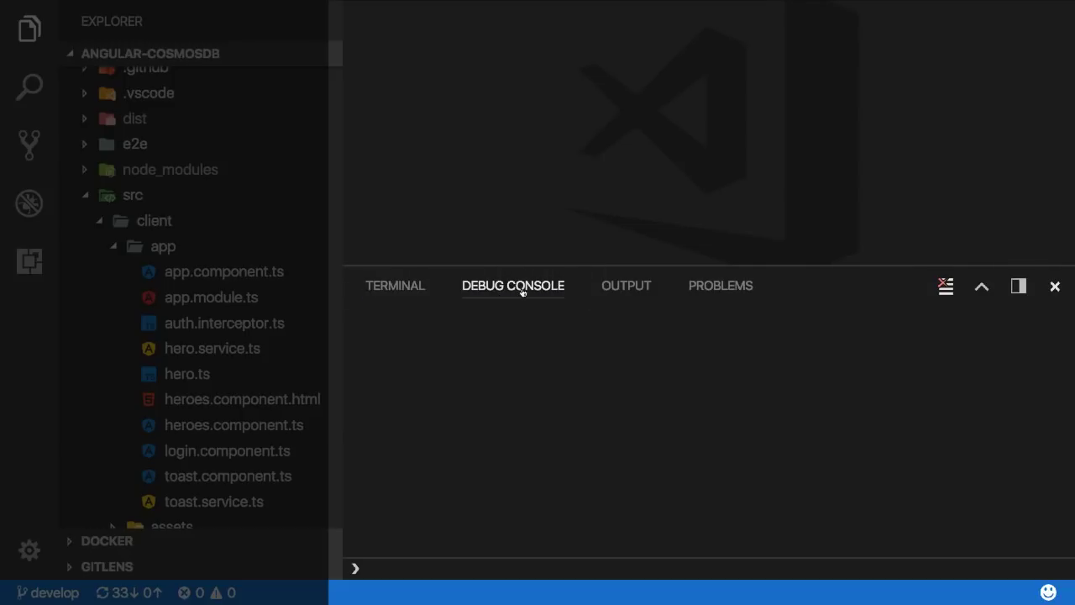
{"action": "mouse_move", "coordinate": [1019, 286]}
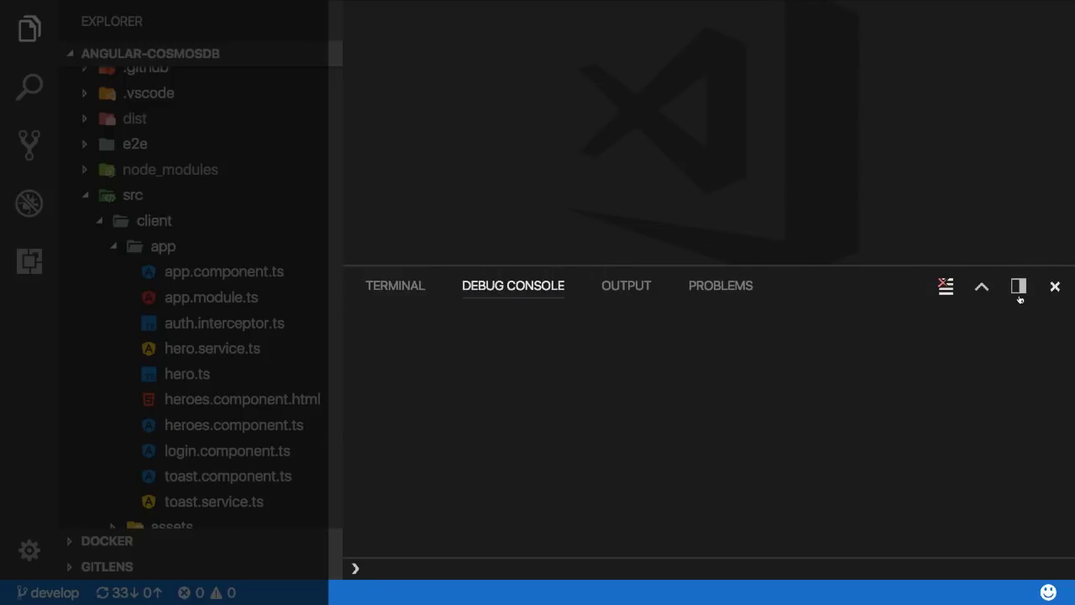
{"action": "left_click", "coordinate": [1017, 286]}
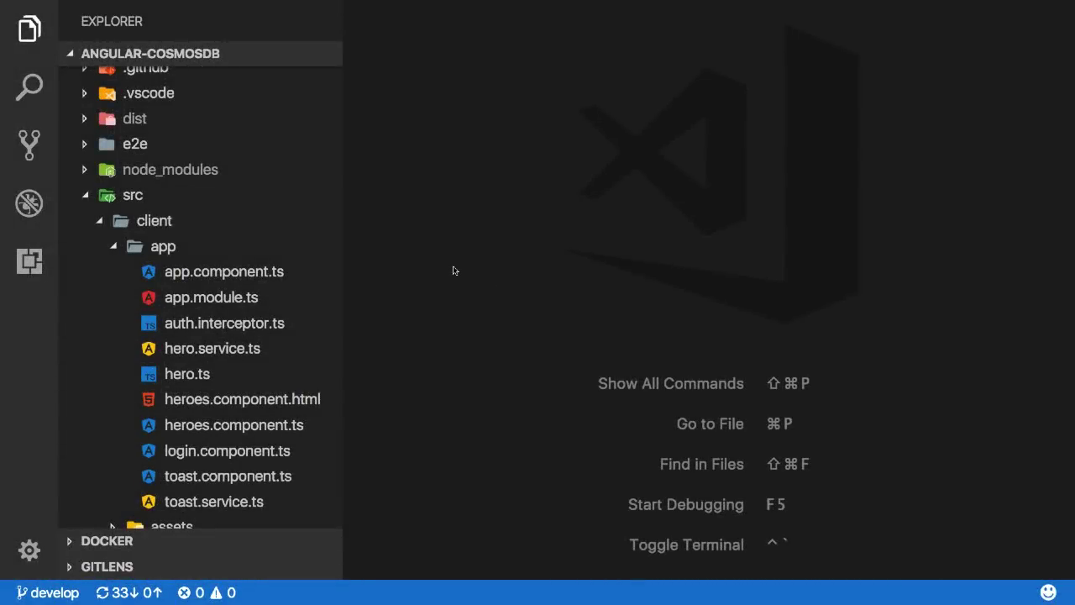
Open the Extensions view and scroll down to the workspace's Recommended extensions
{"action": "left_click", "coordinate": [28, 261]}
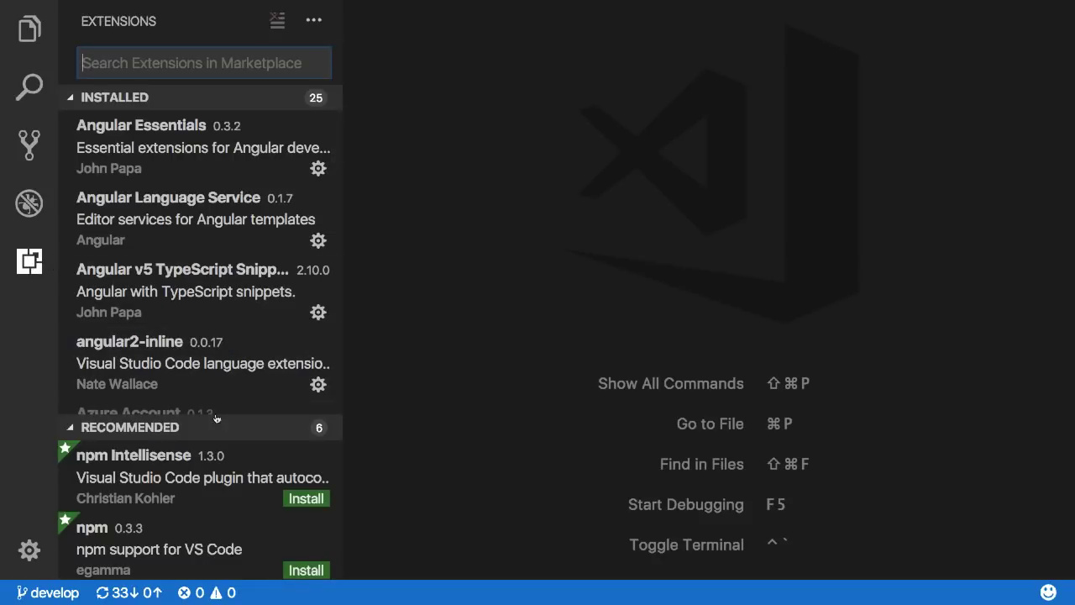
{"action": "scroll", "scroll_direction": "down", "scroll_amount": 3}
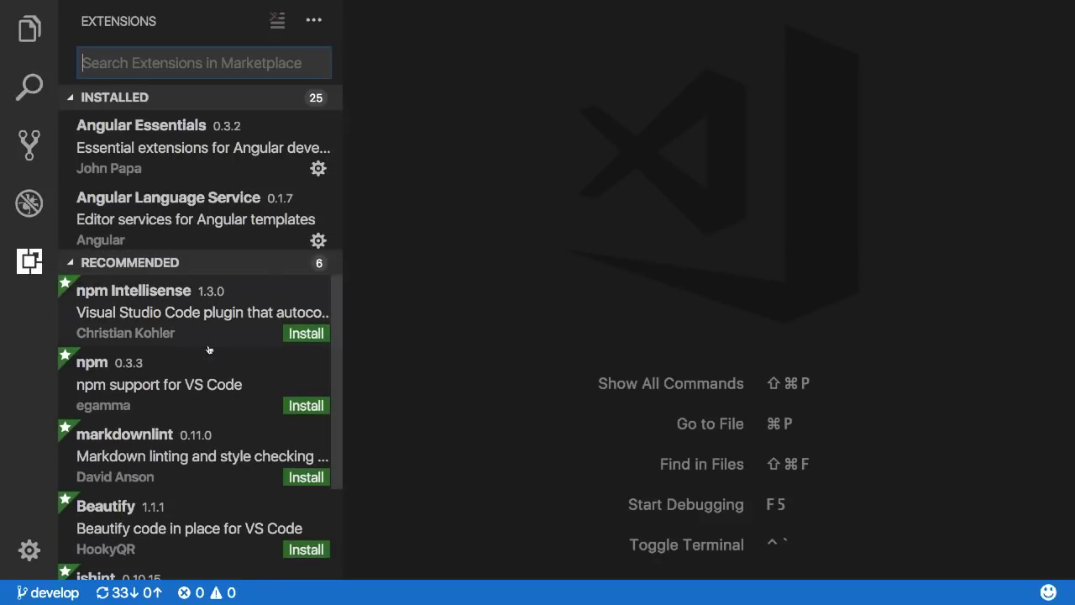
{"action": "scroll", "scroll_direction": "down", "scroll_amount": 3}
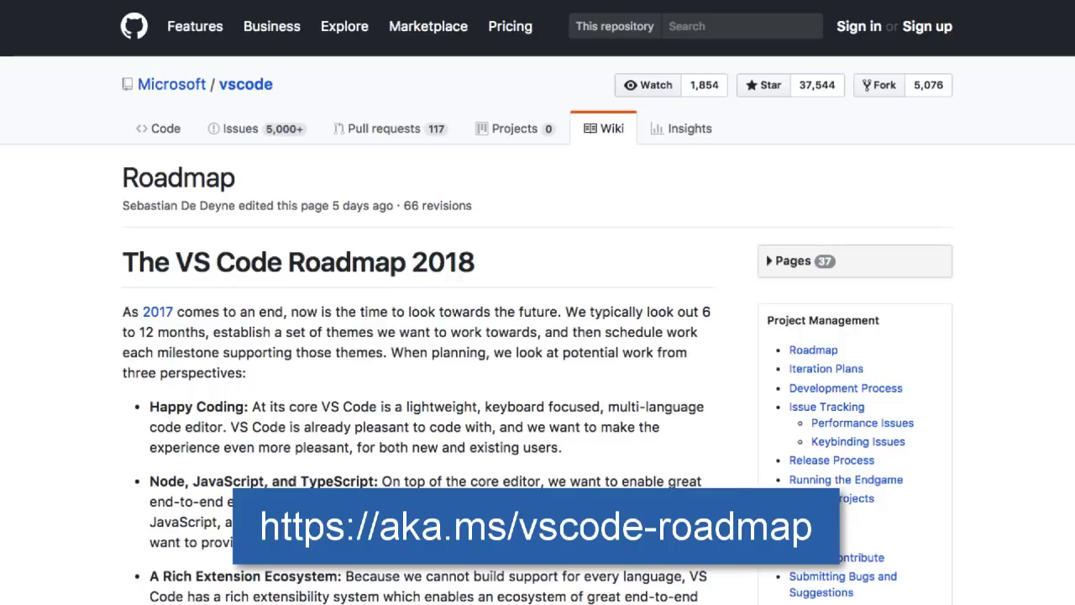
{"action": "mouse_move", "coordinate": [521, 294]}
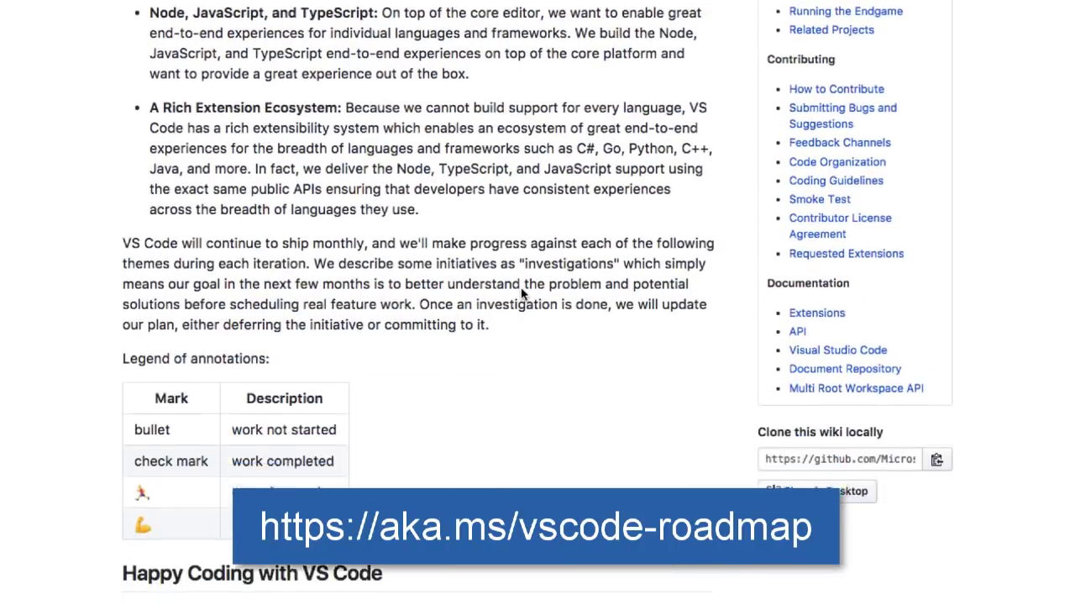
Scroll the VS Code Roadmap 2018 wiki page down to the Happy Coding section
{"action": "scroll", "scroll_direction": "down", "scroll_amount": 3}
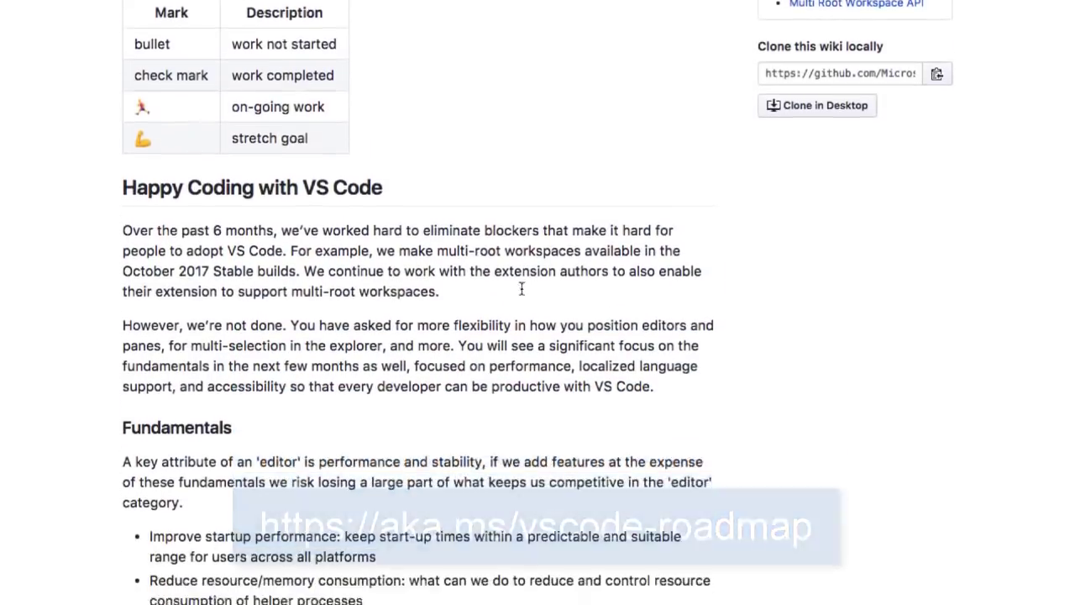